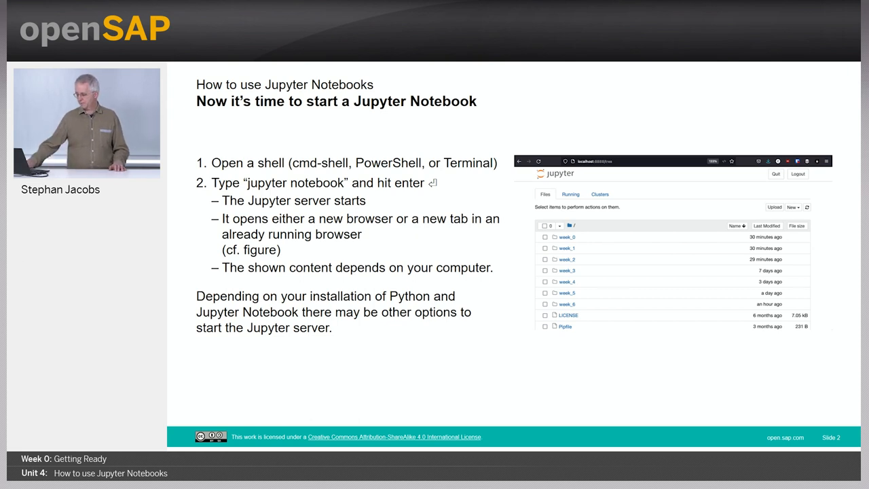
Launch Command Prompt and run 'jupyter notebook' to start the local Jupyter server
key(Right)
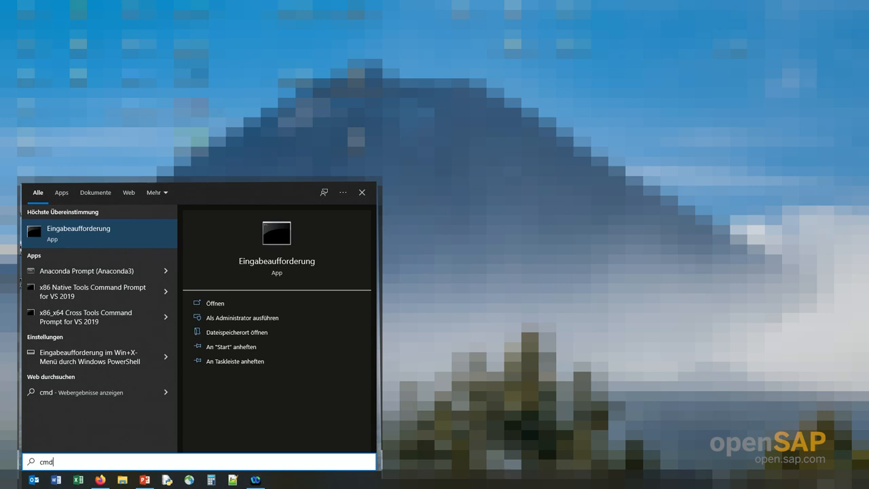
click(79, 233)
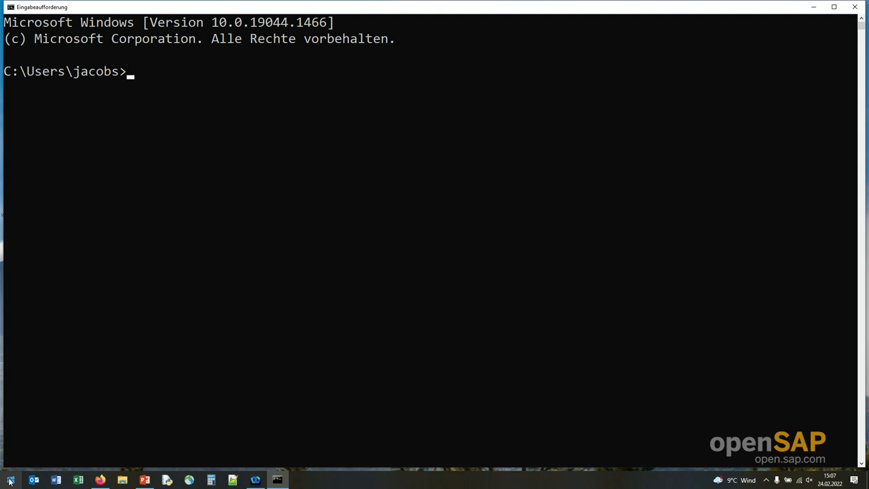
text(jupyter)
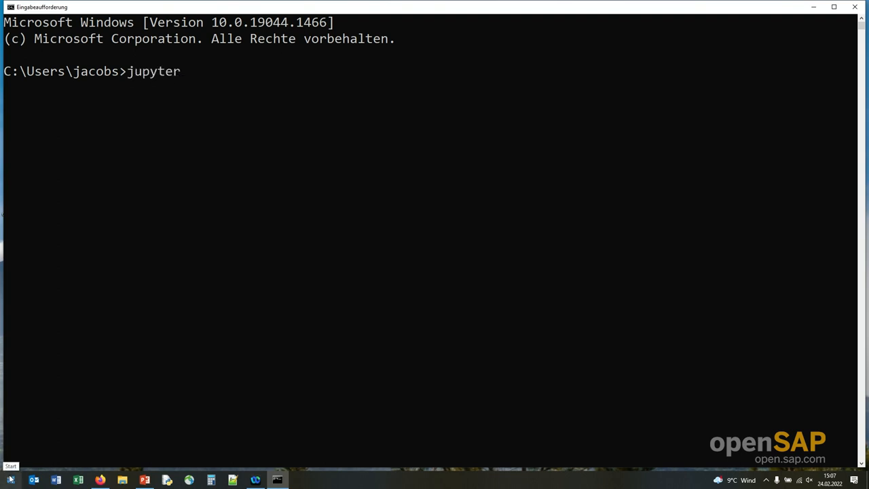
text(notebook)
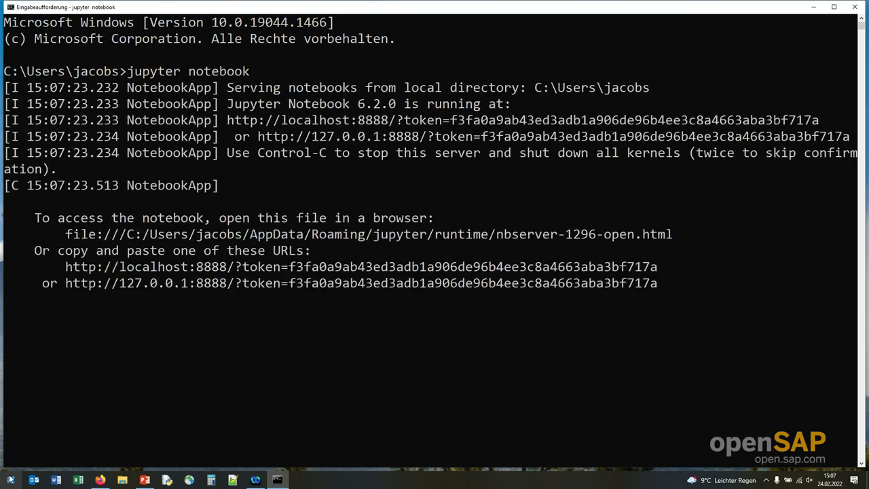
click(101, 481)
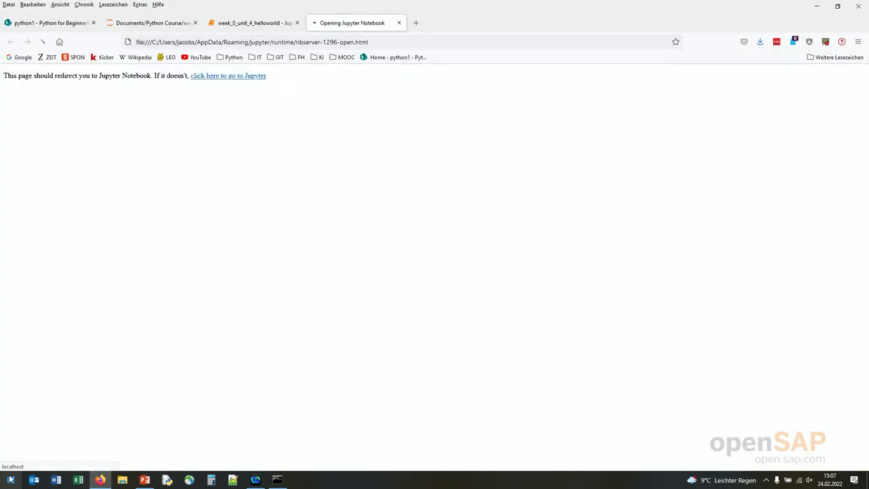
Navigate the Jupyter file browser to Documents/Python Course/week 0
click(228, 76)
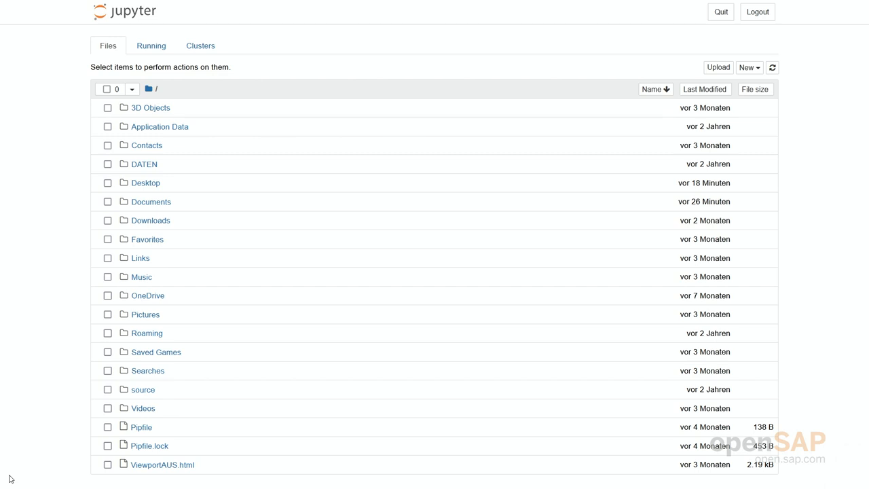
mouse_move(56, 338)
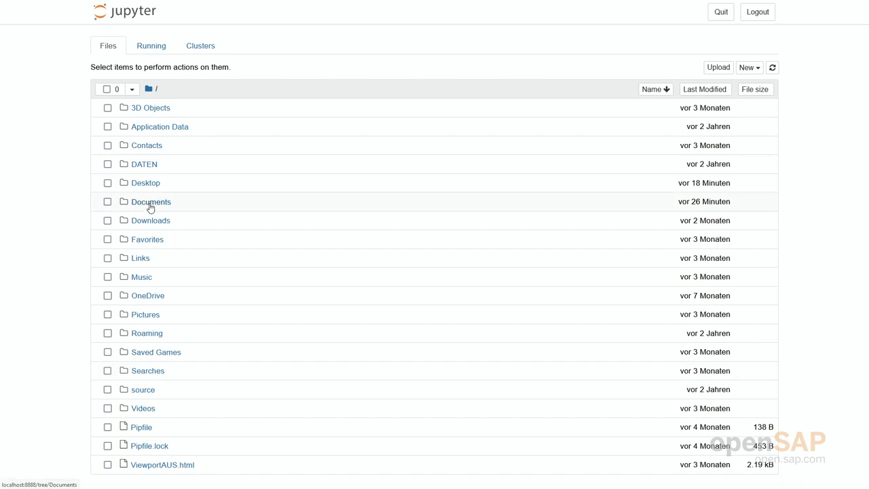
click(151, 201)
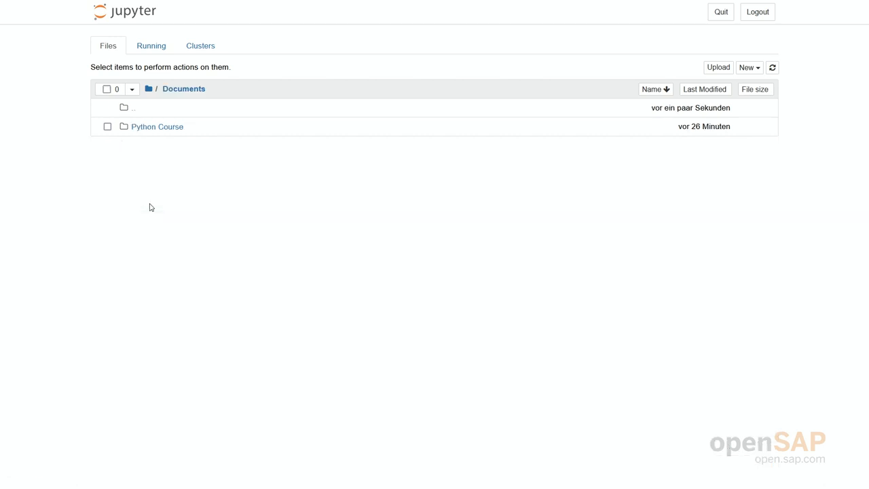
click(158, 126)
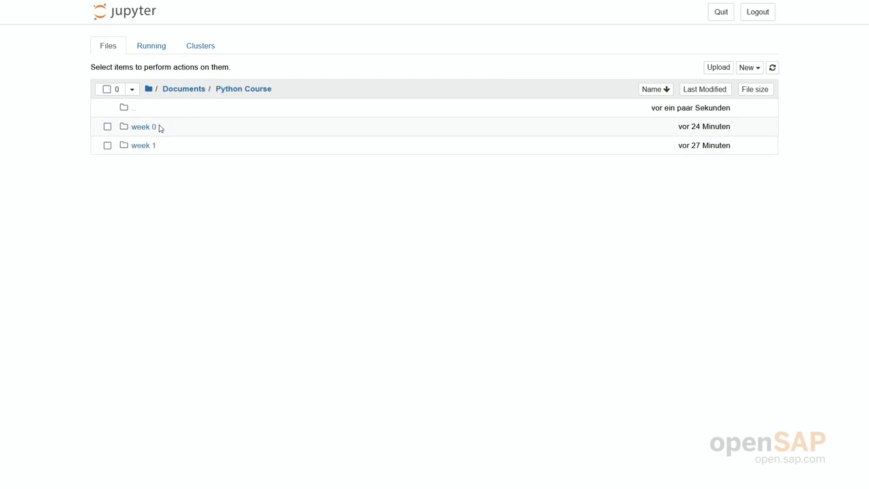
mouse_move(158, 165)
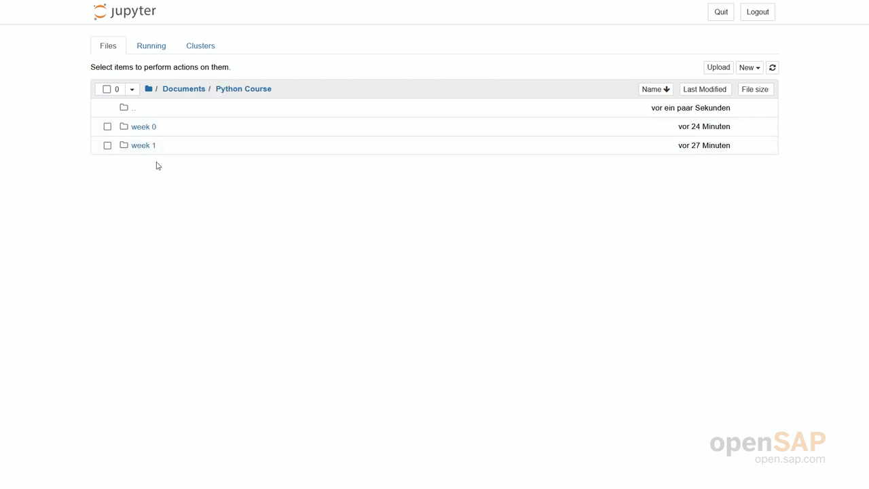
mouse_move(144, 134)
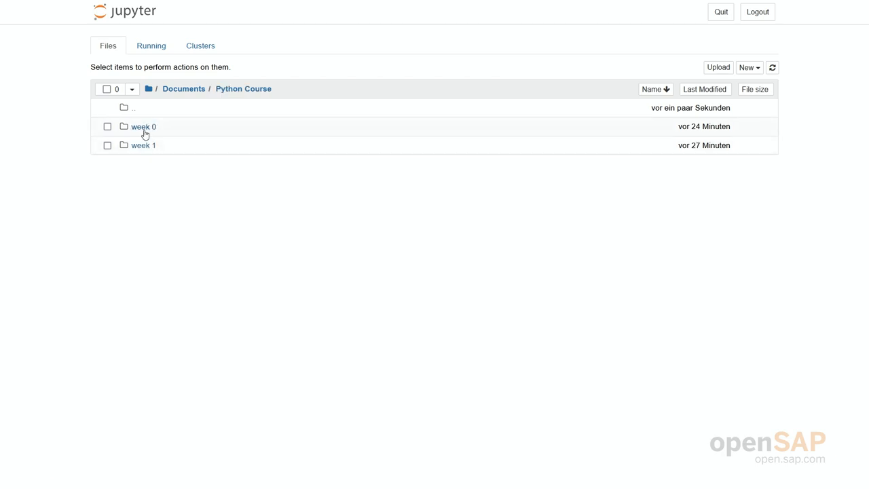
click(144, 127)
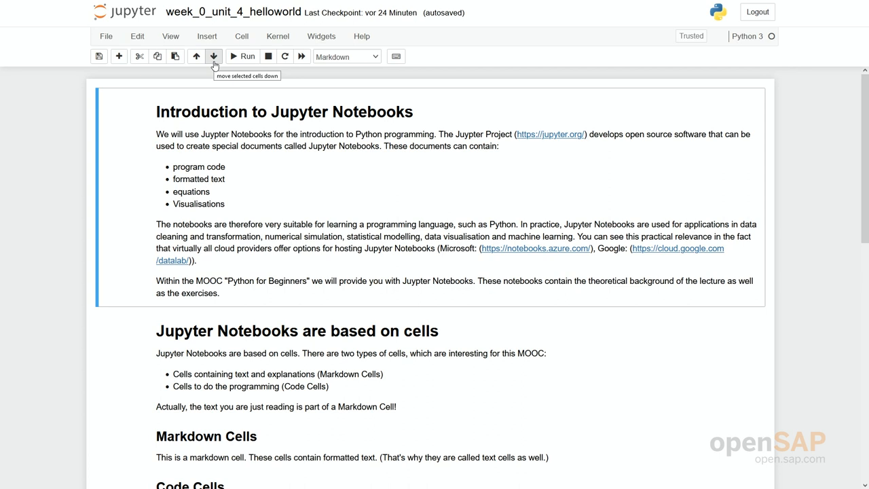
mouse_move(232, 209)
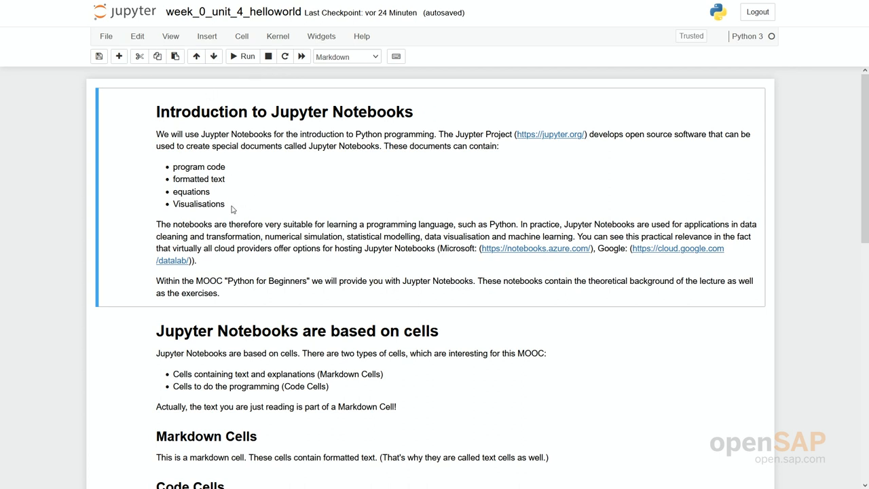
mouse_move(125, 174)
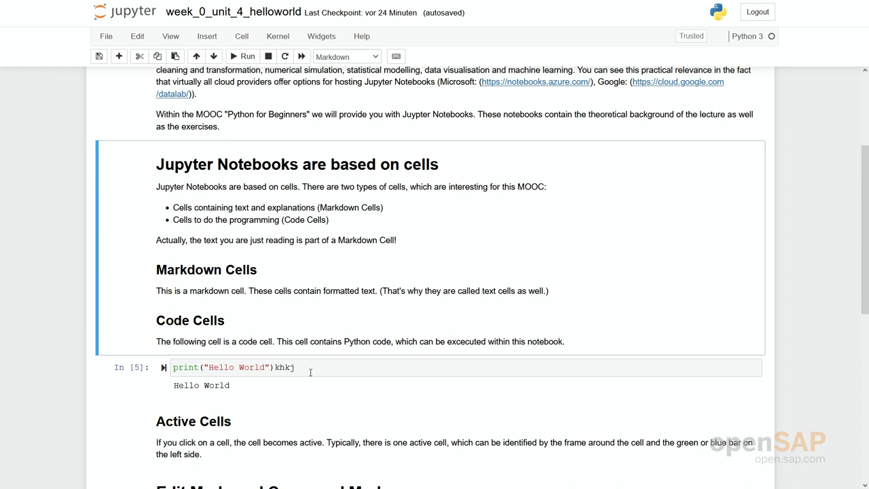
Enter edit mode in the print("Hello World") code cell
click(298, 367)
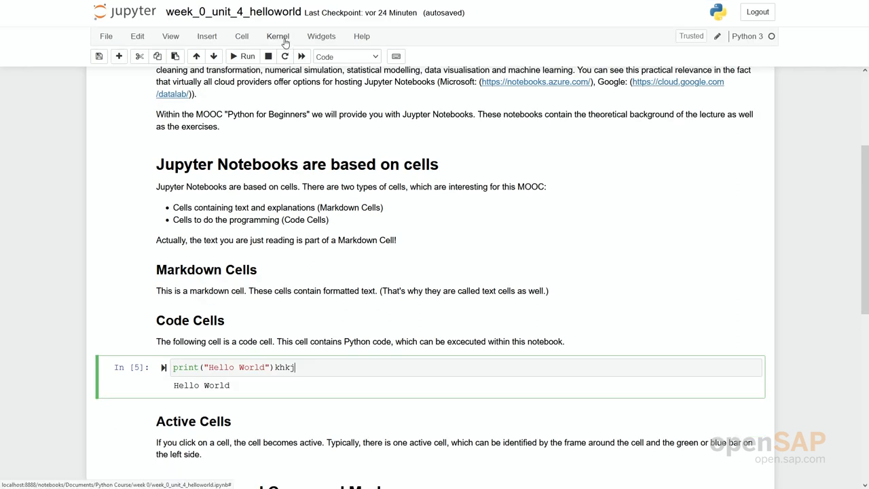
Restart the kernel with Restart & Clear Output, wiping the Hello World output and execution count
click(277, 35)
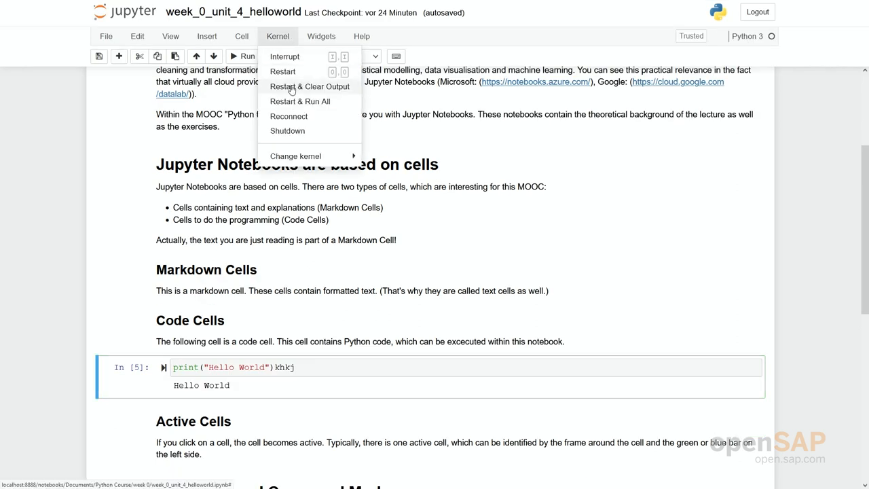
click(310, 87)
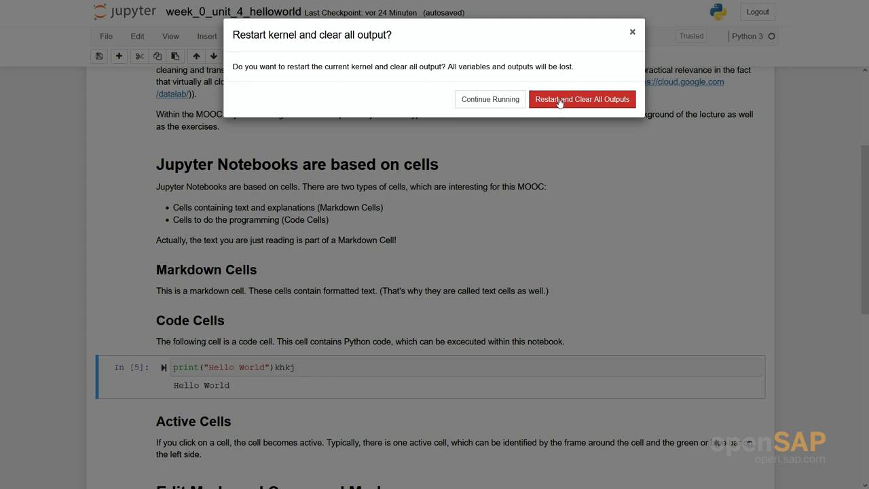
click(581, 99)
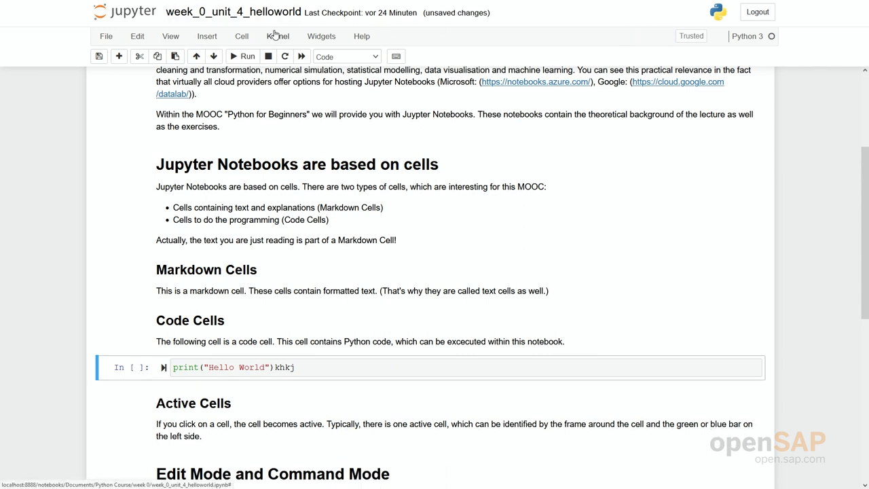
mouse_move(230, 326)
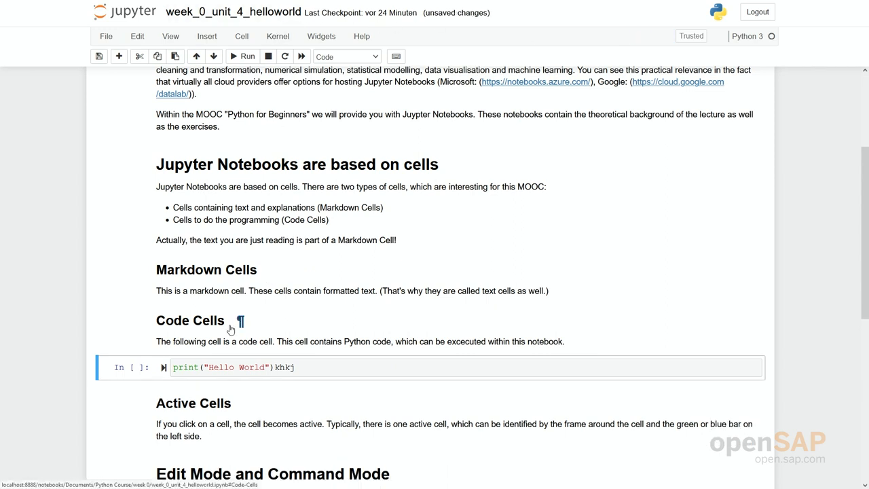
mouse_move(224, 350)
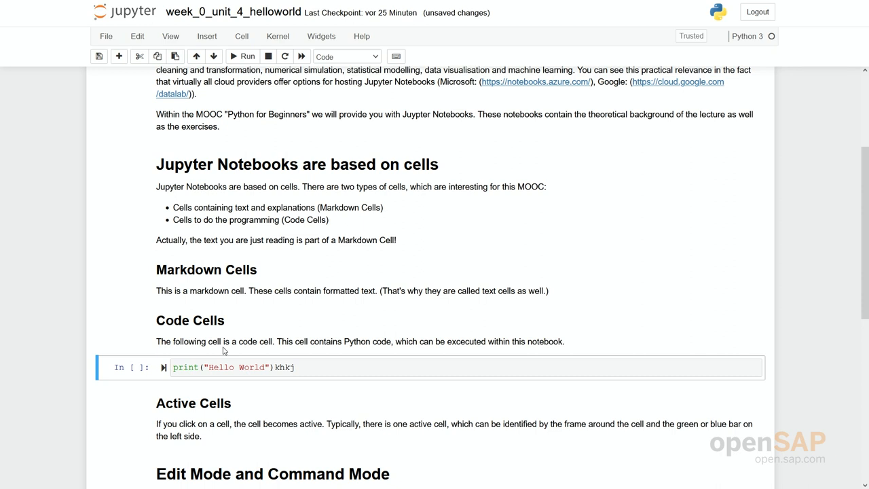
scroll(up, 3)
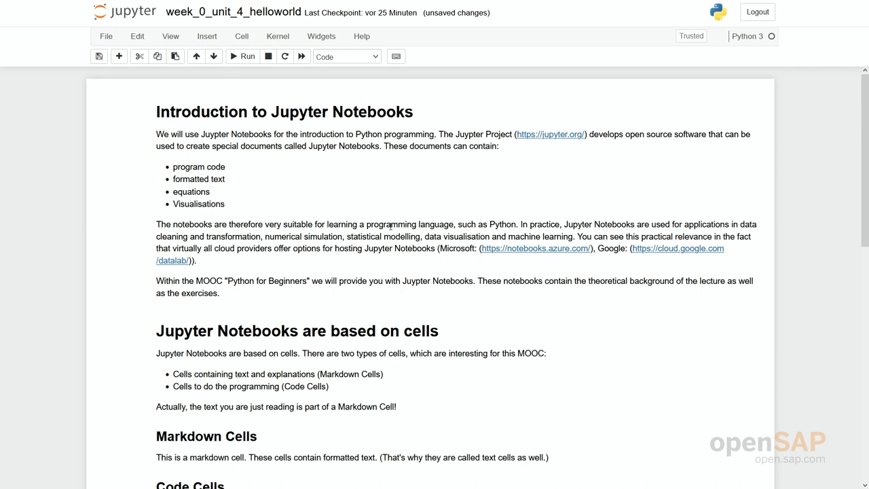
double_click(285, 111)
text(- no)
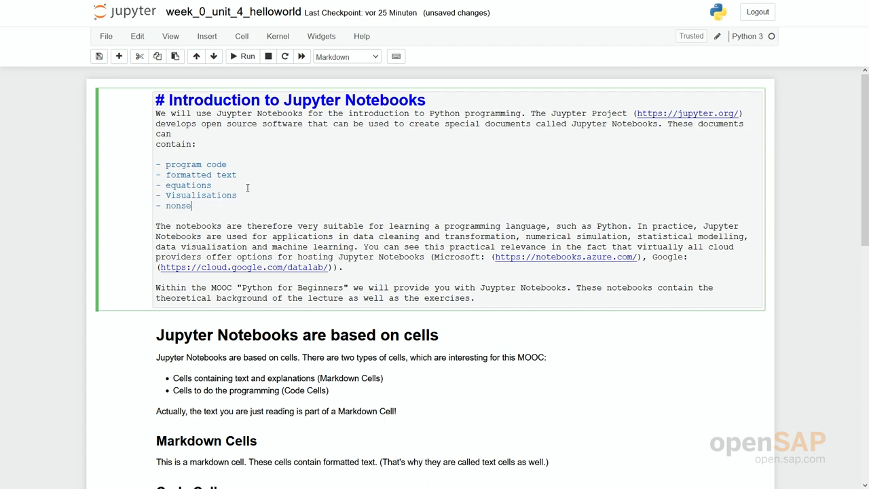
text(nse)
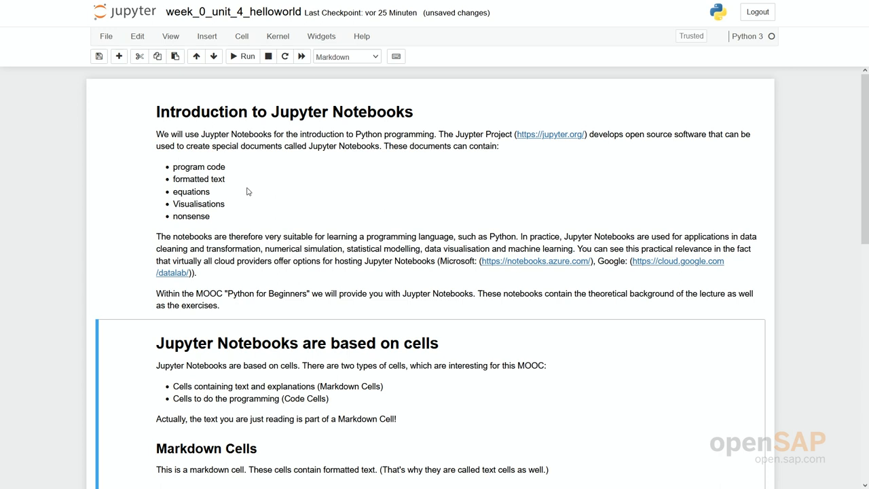
mouse_move(215, 217)
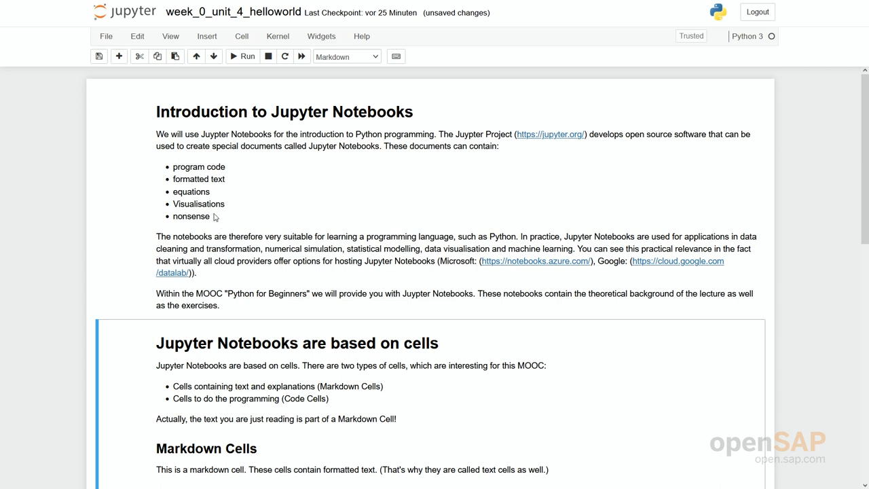
mouse_move(228, 212)
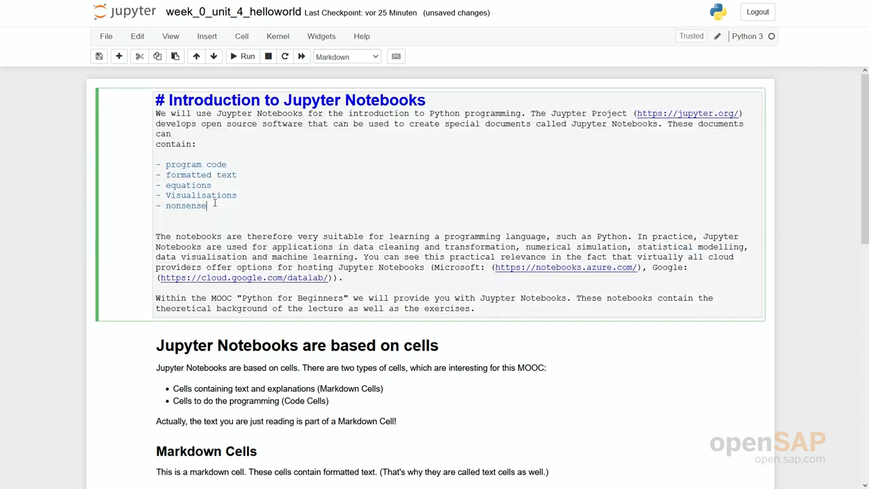
key(Backspace)
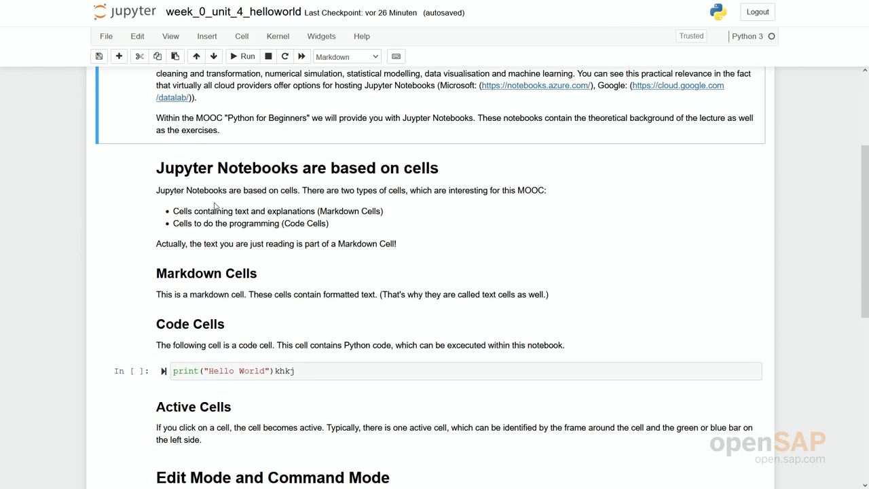
Run the Hello World cell, hit the SyntaxError, and delete the stray characters after the print call
scroll(down, 3)
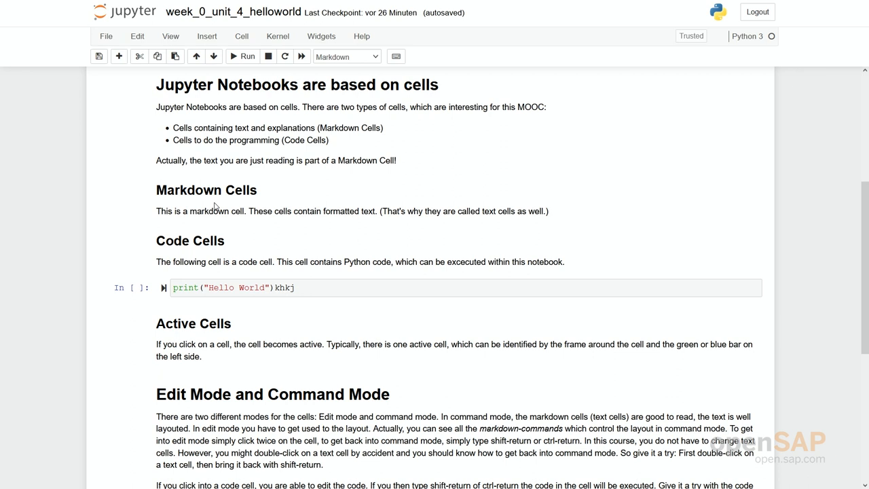
mouse_move(198, 208)
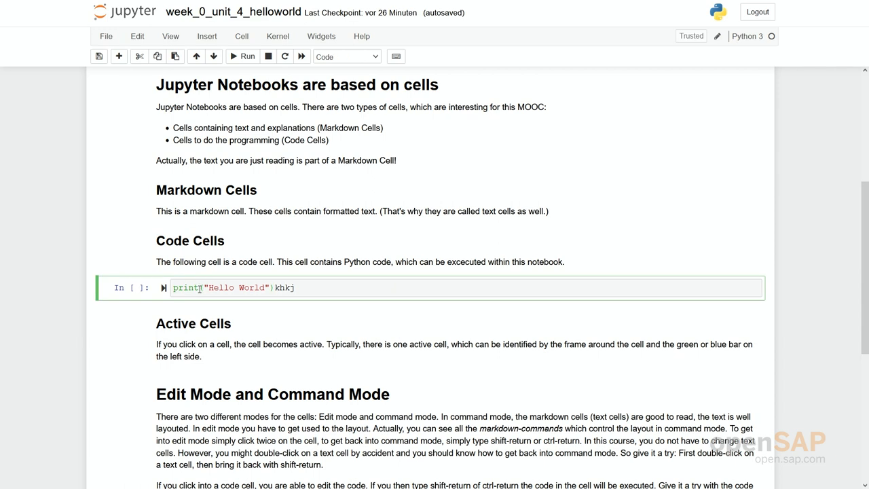
click(201, 288)
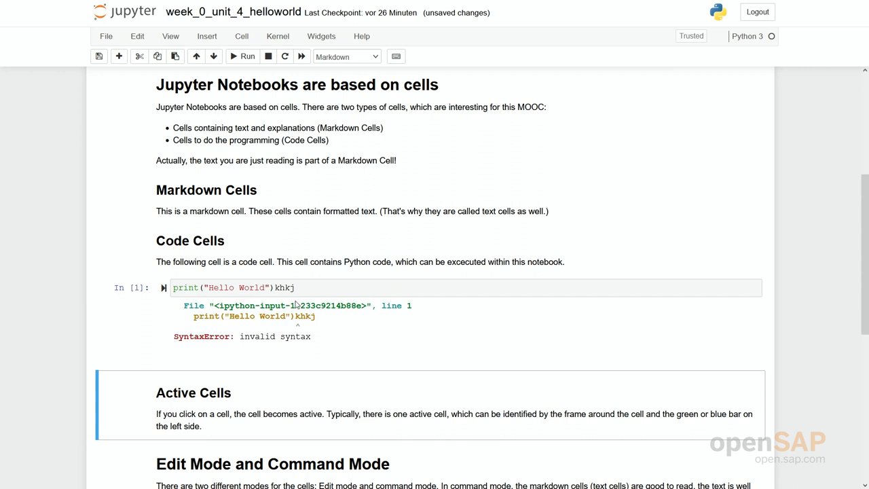
click(296, 288)
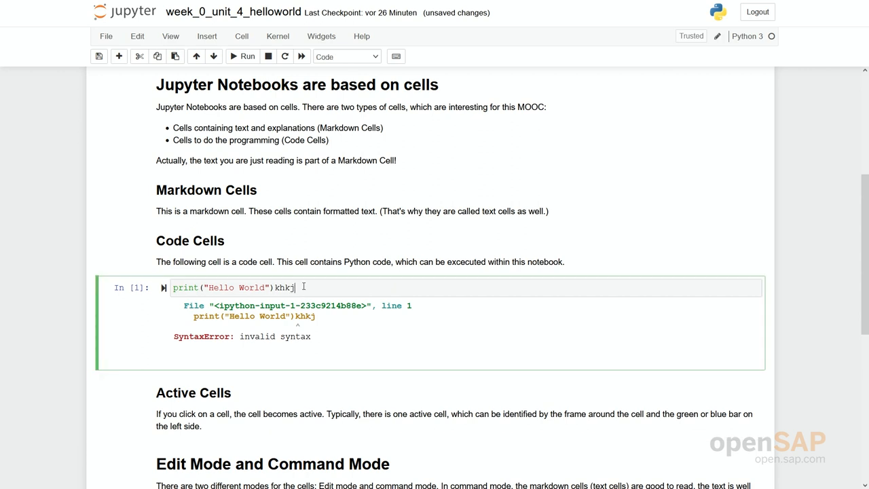
key(Backspace)
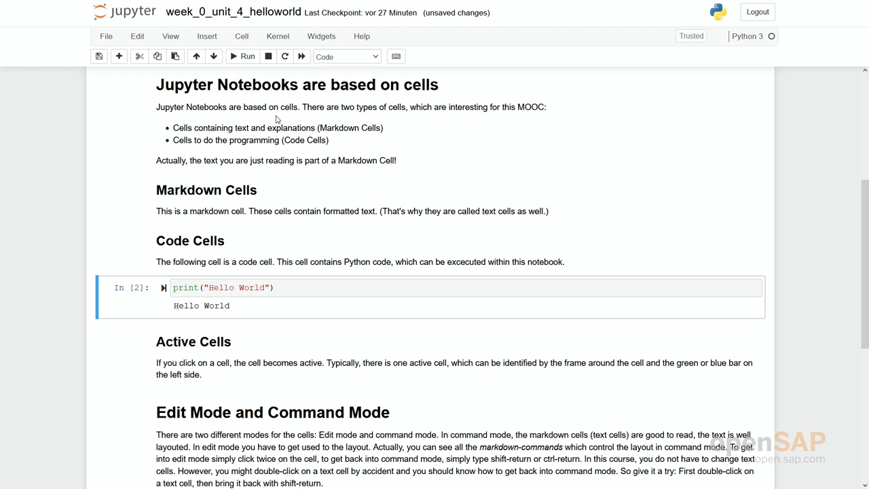
mouse_move(291, 277)
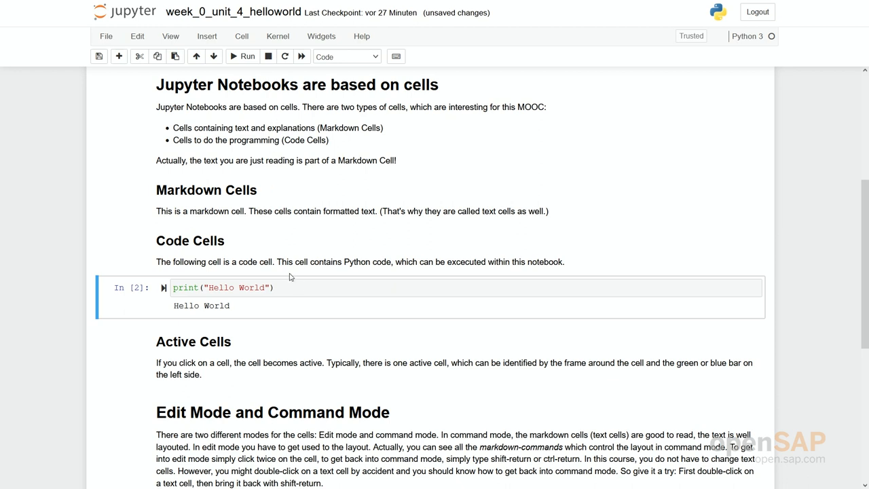
mouse_move(296, 293)
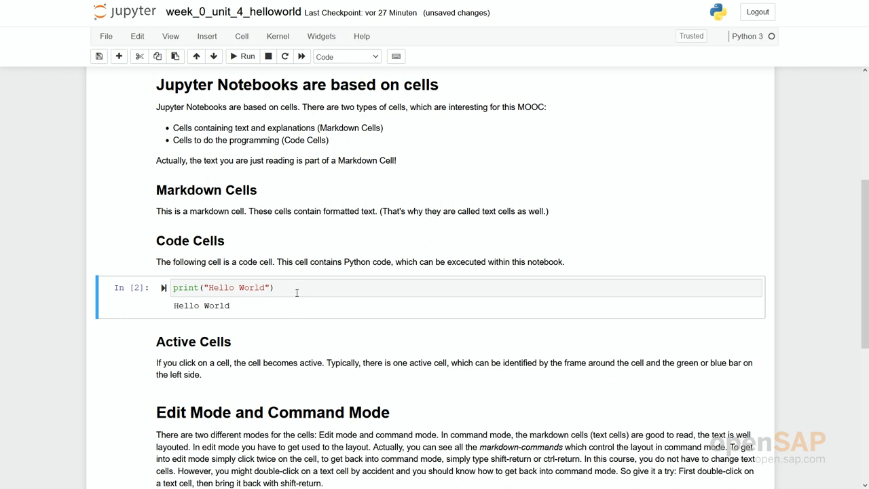
Add a second line print("Hello again") to the code cell
click(271, 287)
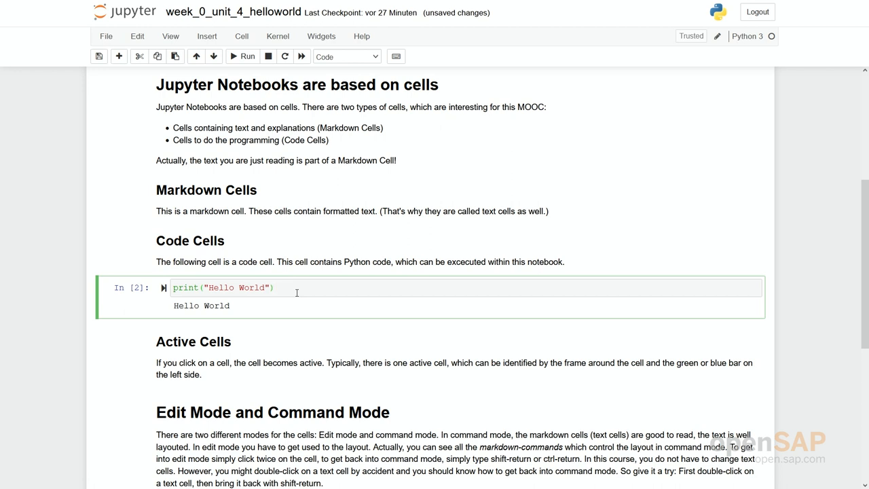
text(print()
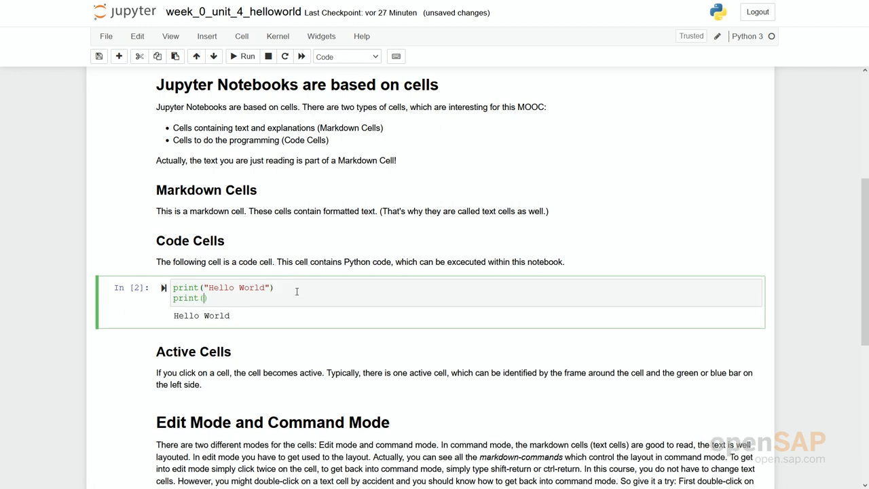
text("")
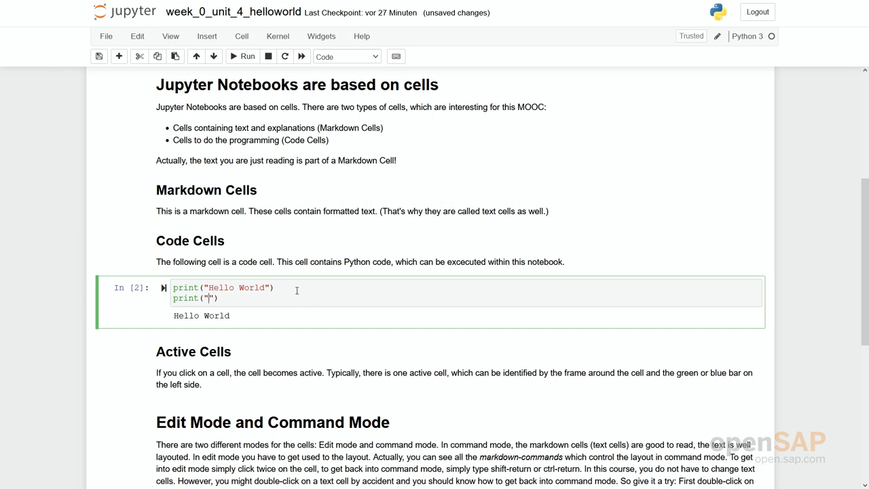
text(Hello again)
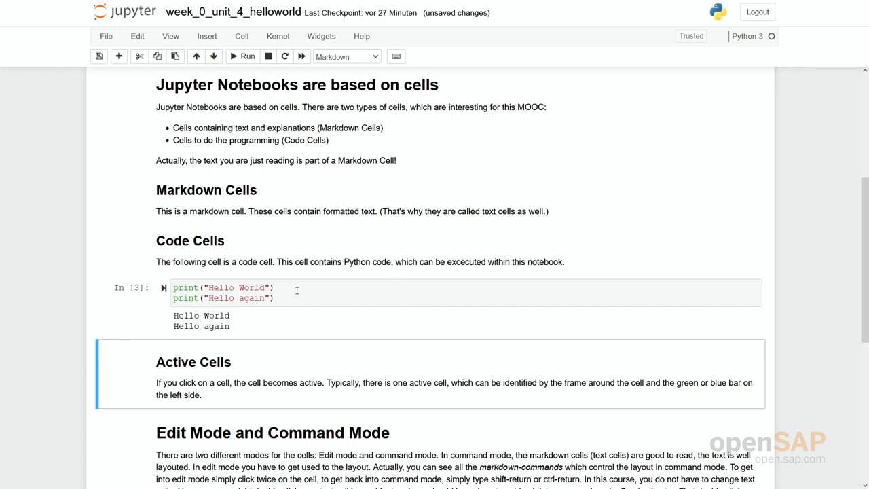
scroll(down, 3)
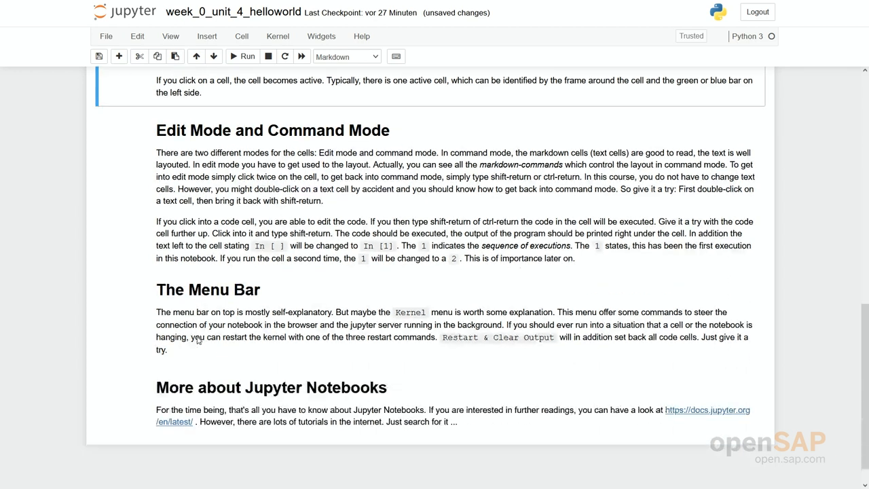
scroll(down, 3)
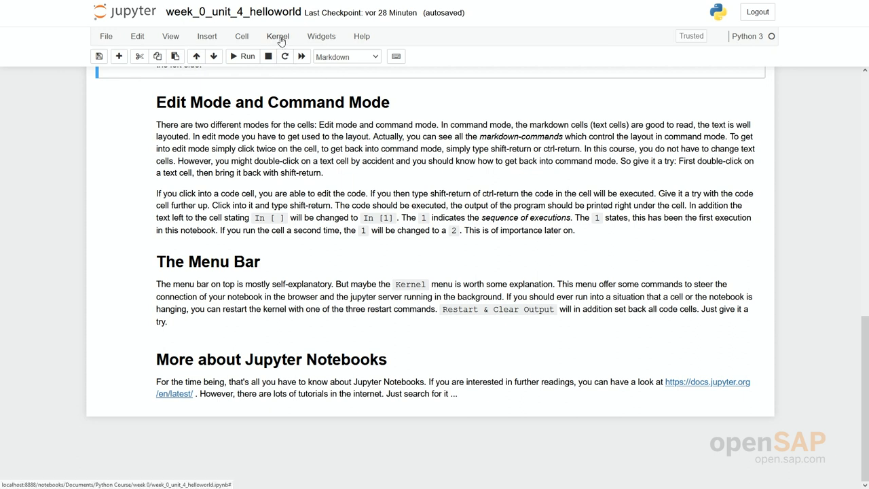
Restart the kernel with Restart & Clear Output, leaving the two-line print cell unrun
click(277, 36)
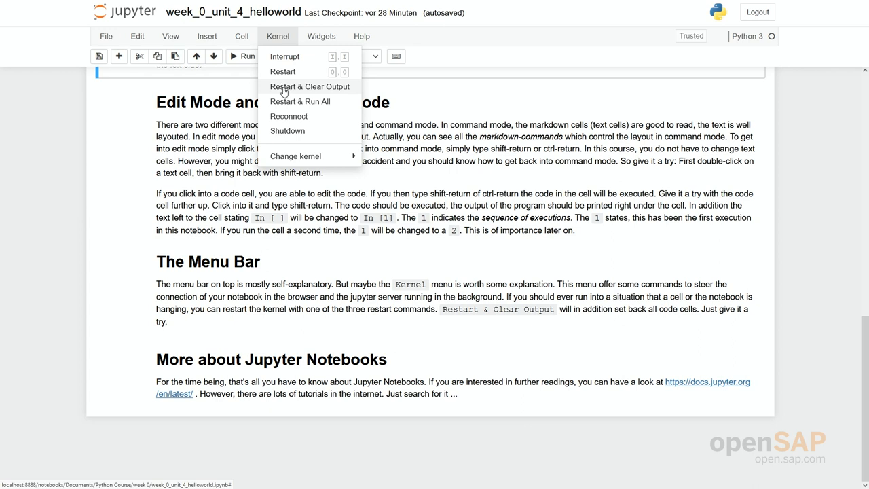
mouse_move(309, 86)
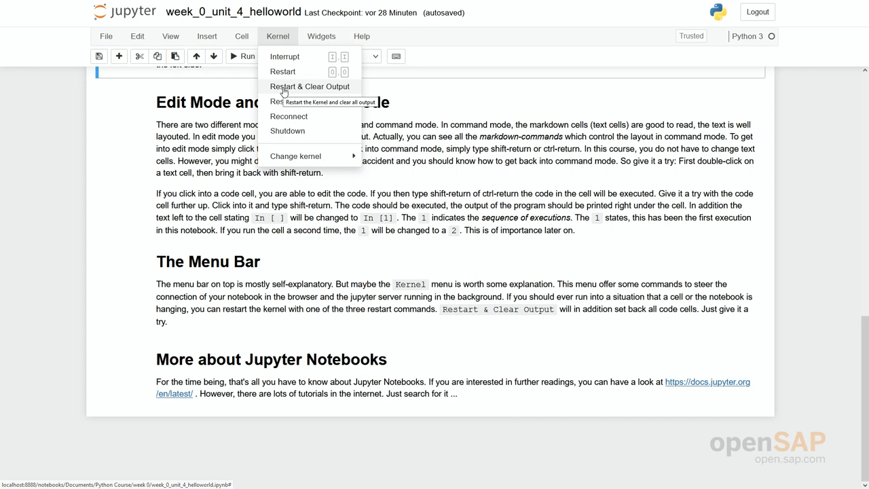
click(310, 87)
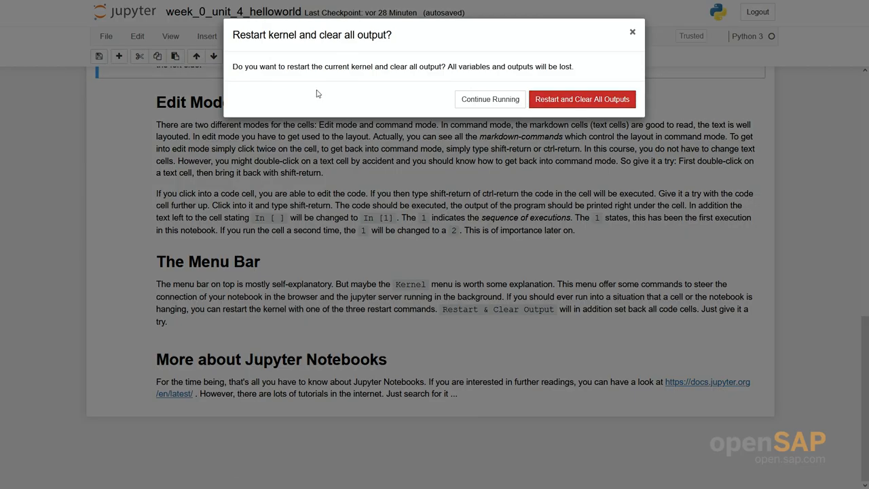
click(581, 99)
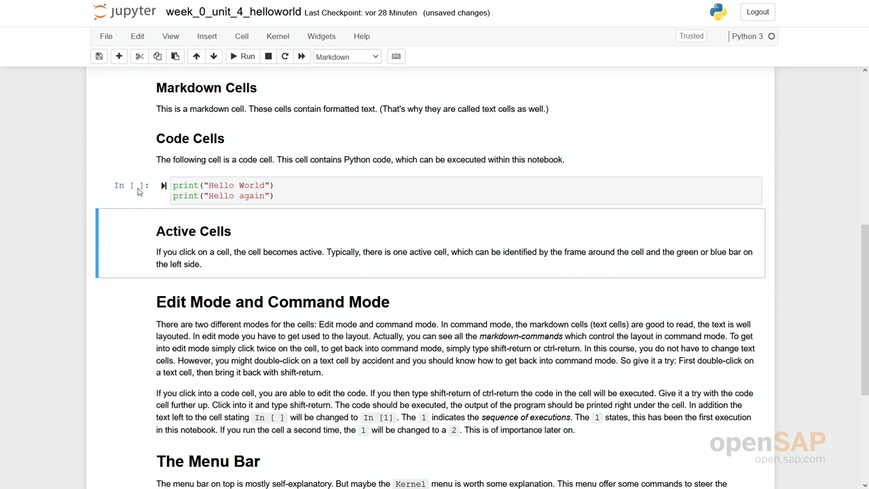
mouse_move(137, 188)
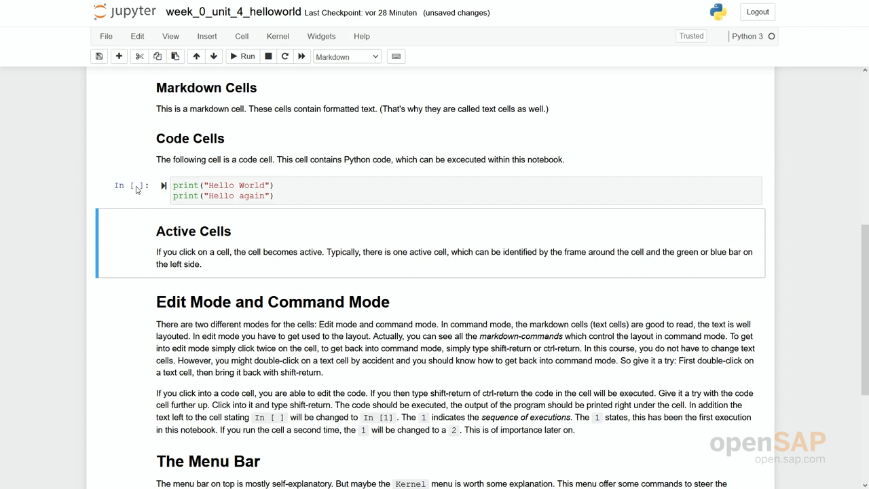